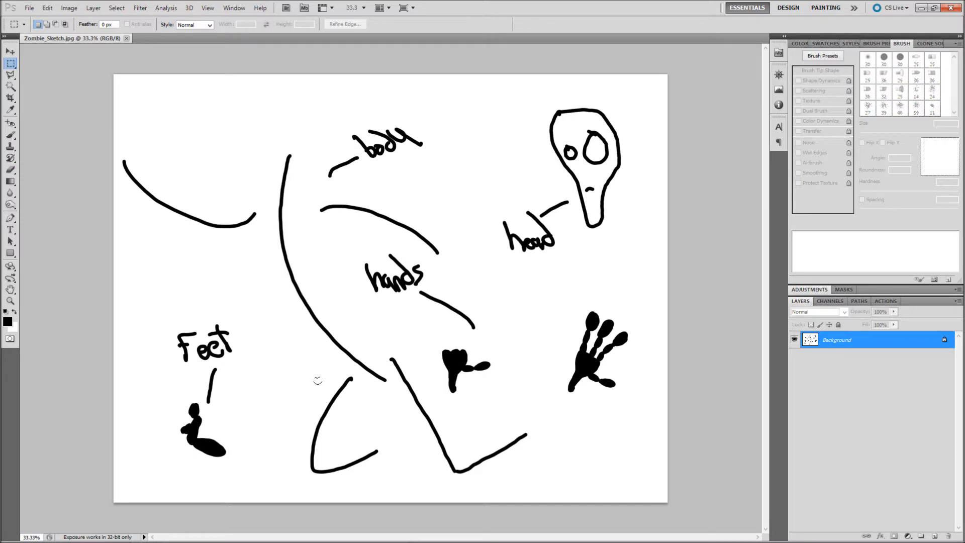
- Select the Brush Tool so the 20 px round tip is ready for painting on the sketch
left_click(10, 135)
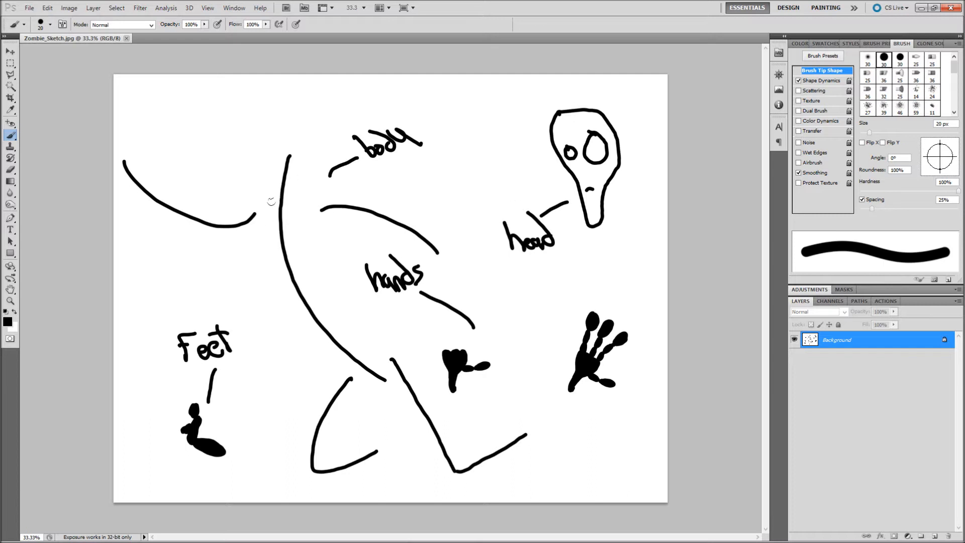
mouse_move(297, 238)
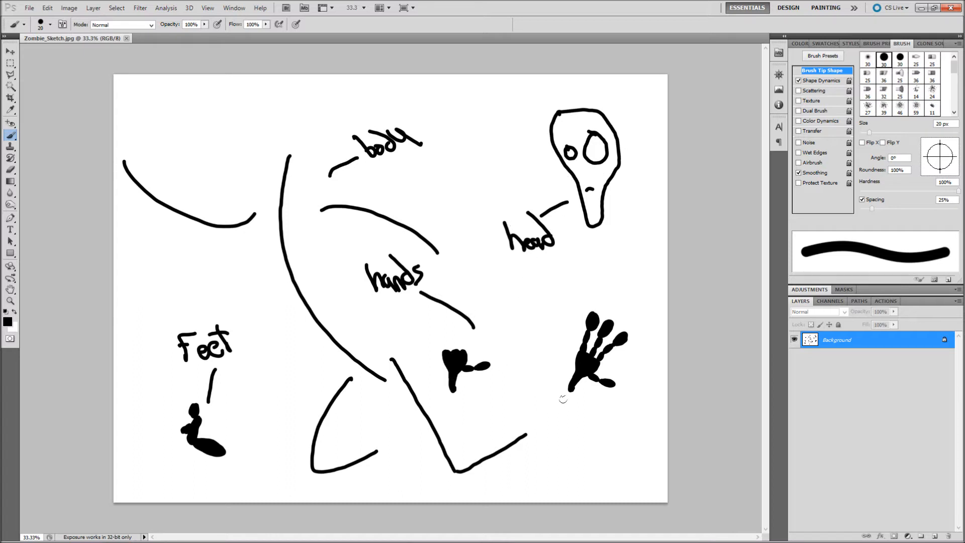
mouse_move(553, 375)
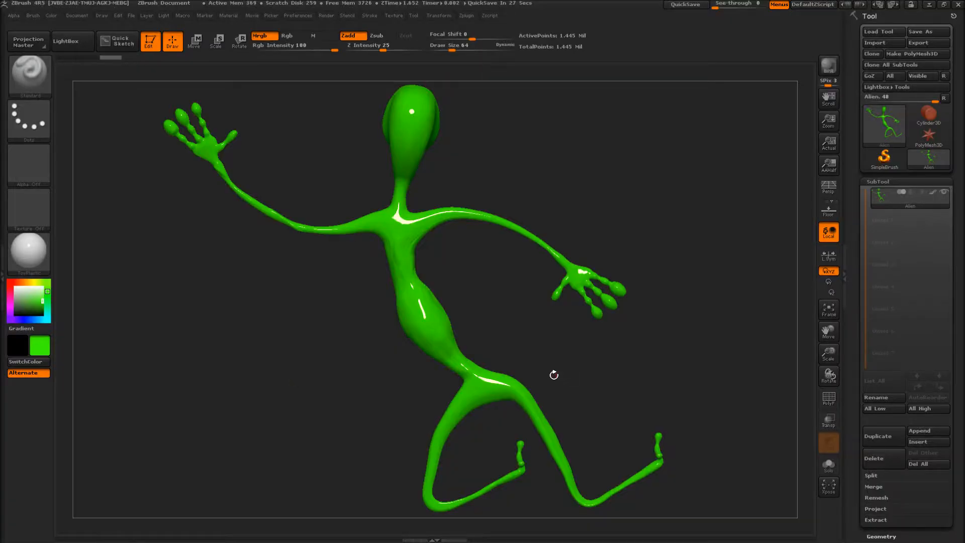
mouse_move(547, 172)
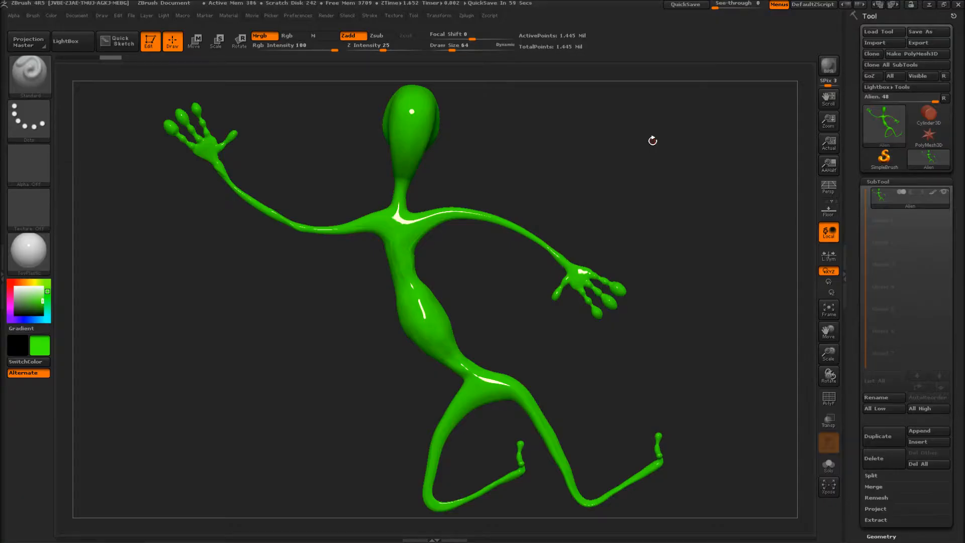
mouse_move(732, 4)
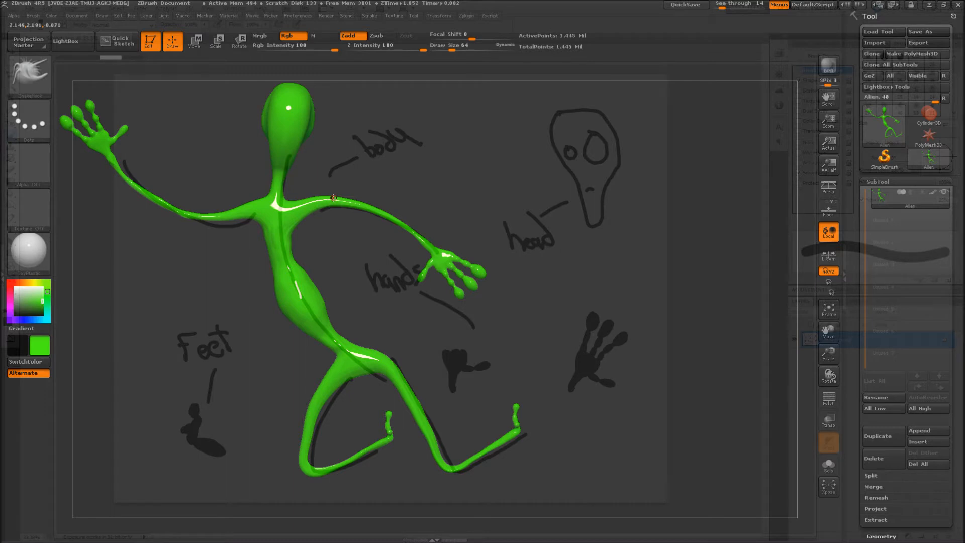
- Adjust the view while dragging the alien's arms and legs toward the sketched pose
scroll("down", 3)
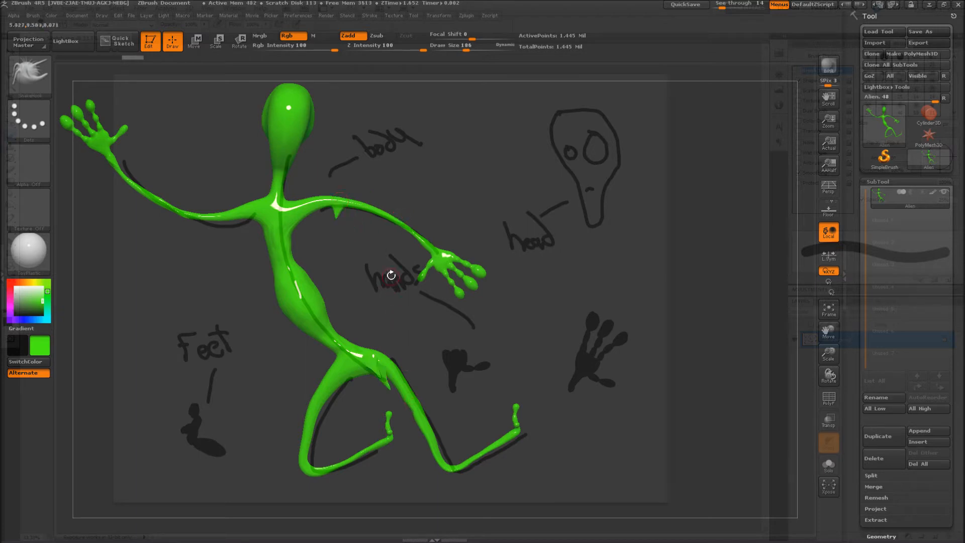
scroll("down", 3)
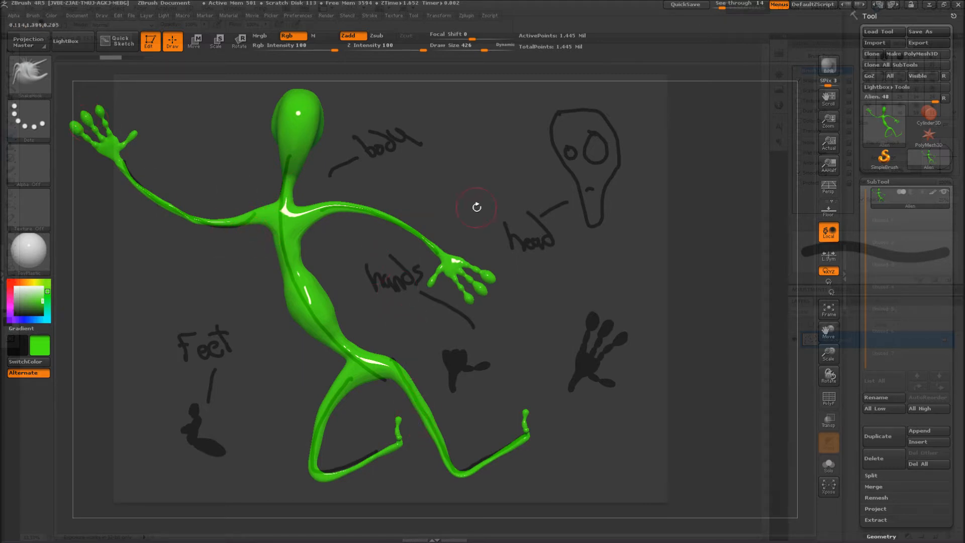
- Inflate the raised left hand with the Inflat brush using a DragRect stroke
left_click(285, 35)
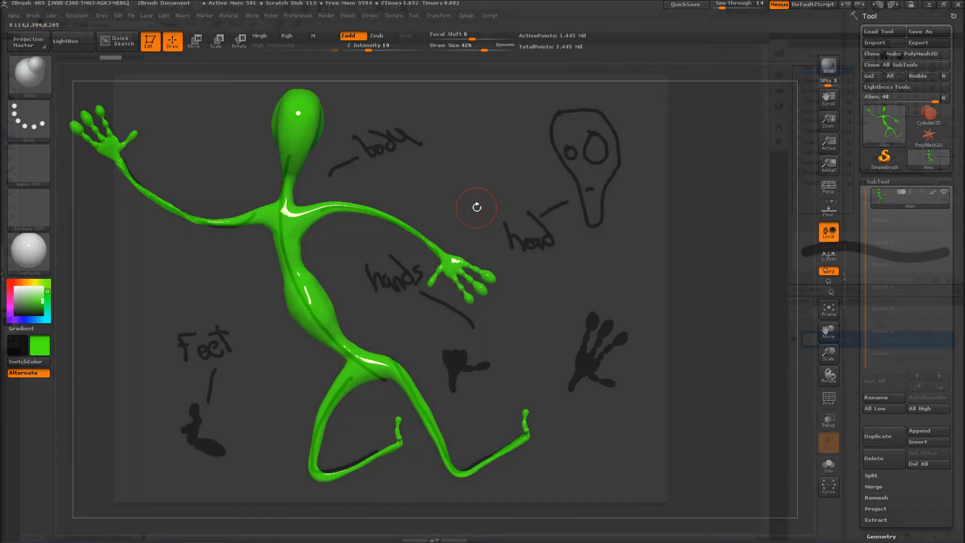
mouse_move(207, 207)
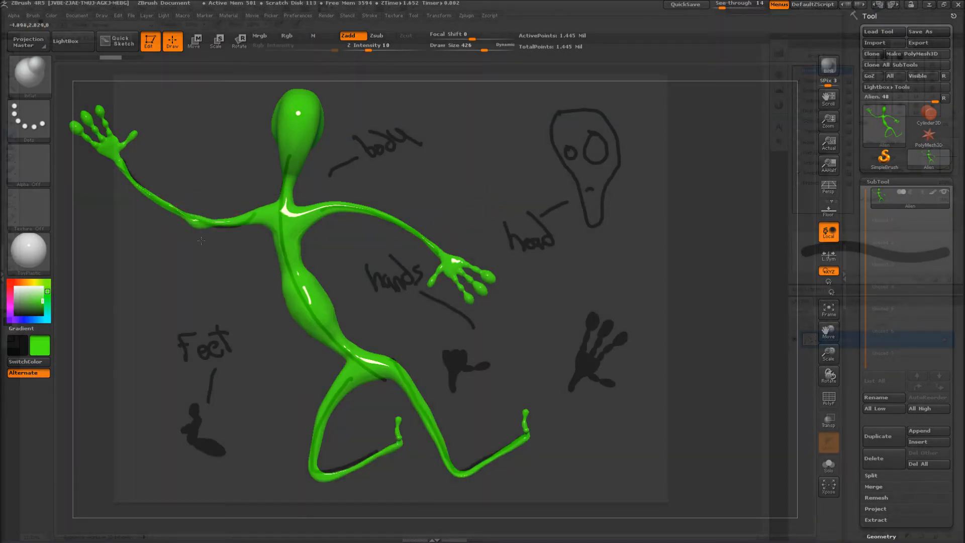
left_click(30, 119)
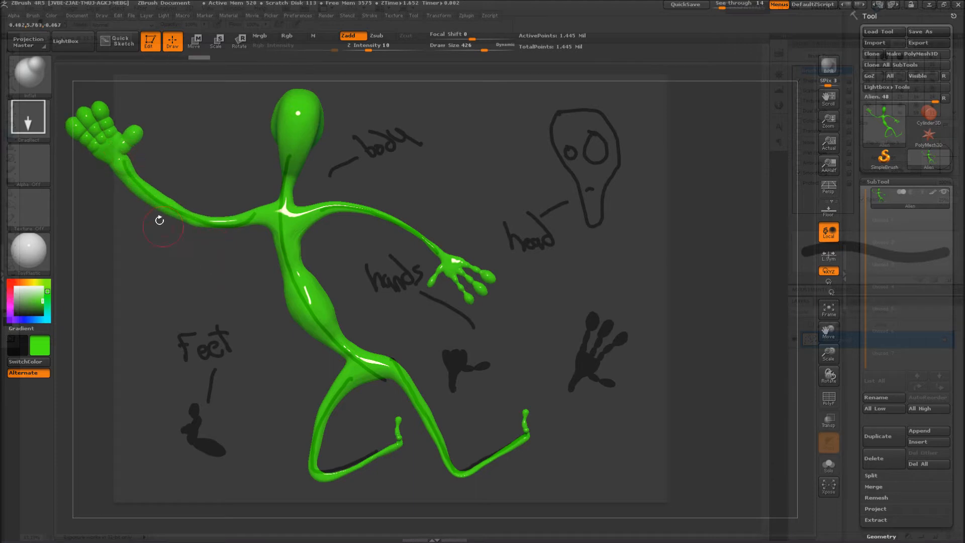
left_click(287, 35)
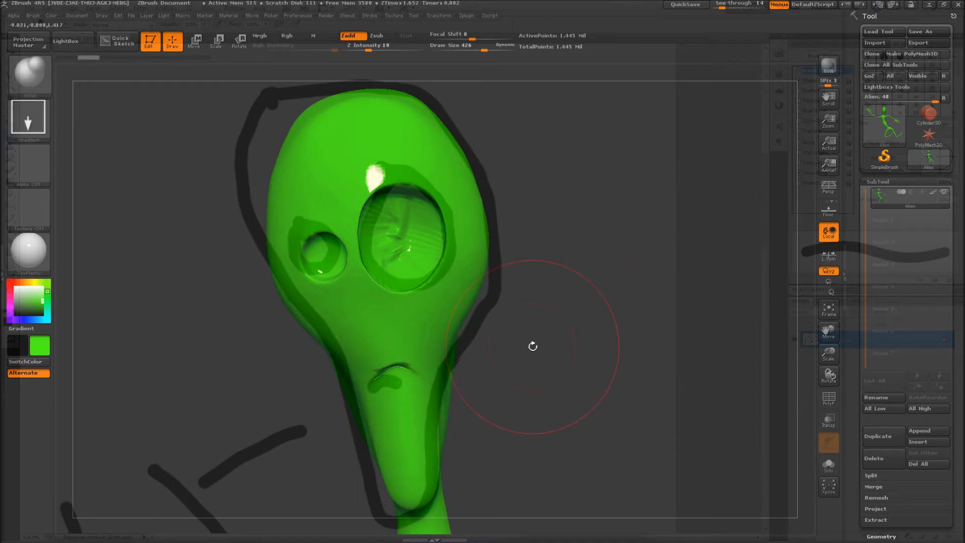
mouse_move(494, 220)
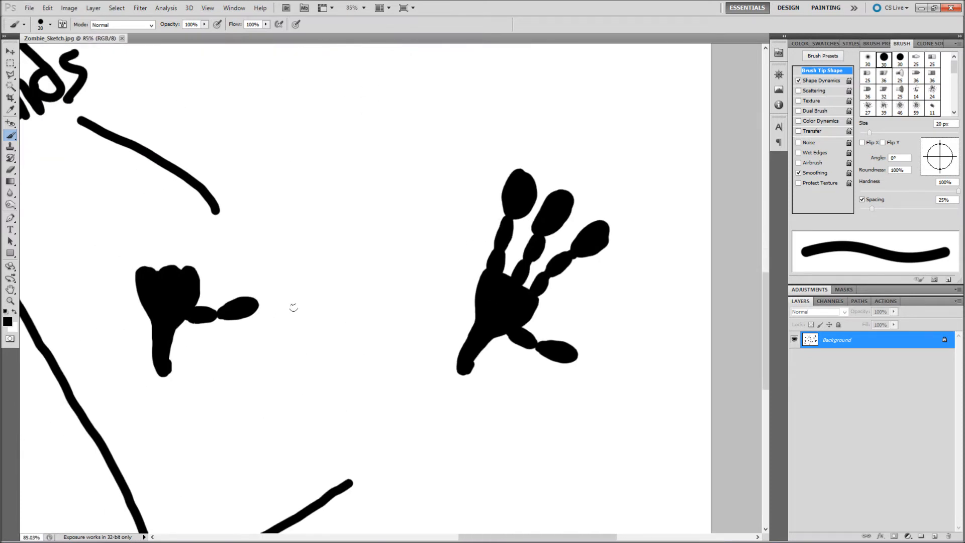
mouse_move(484, 303)
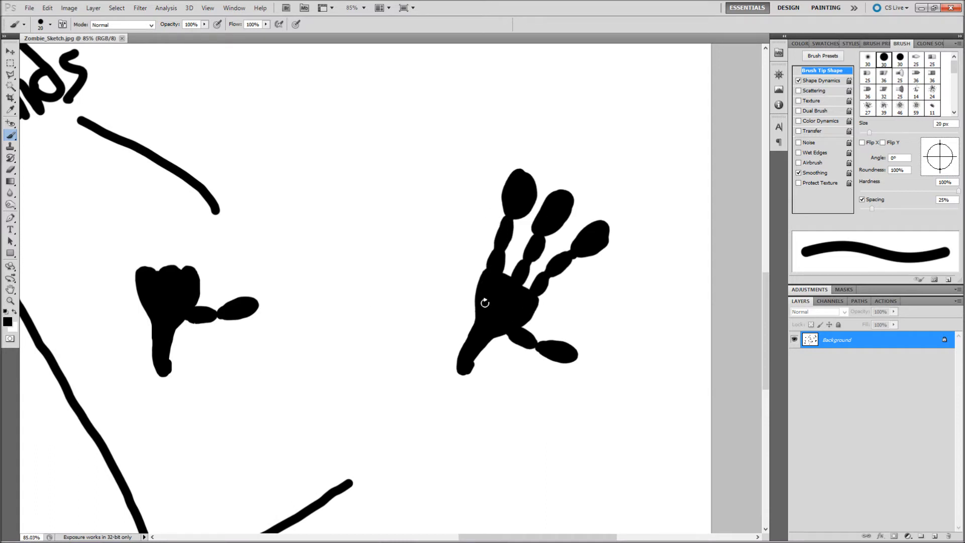
mouse_move(172, 310)
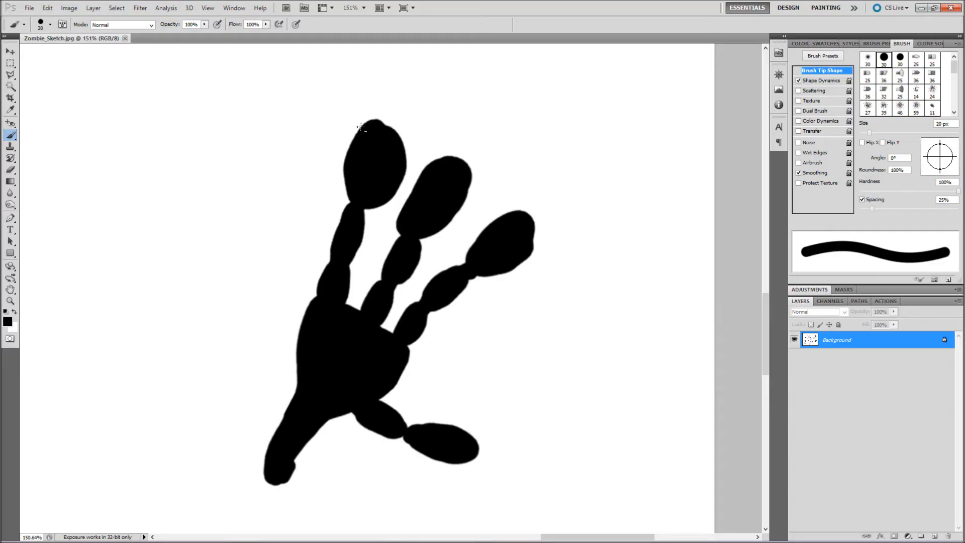
- Zoom in on the three-fingered hand in Zombie_Sketch.jpg for reference
left_click(10, 63)
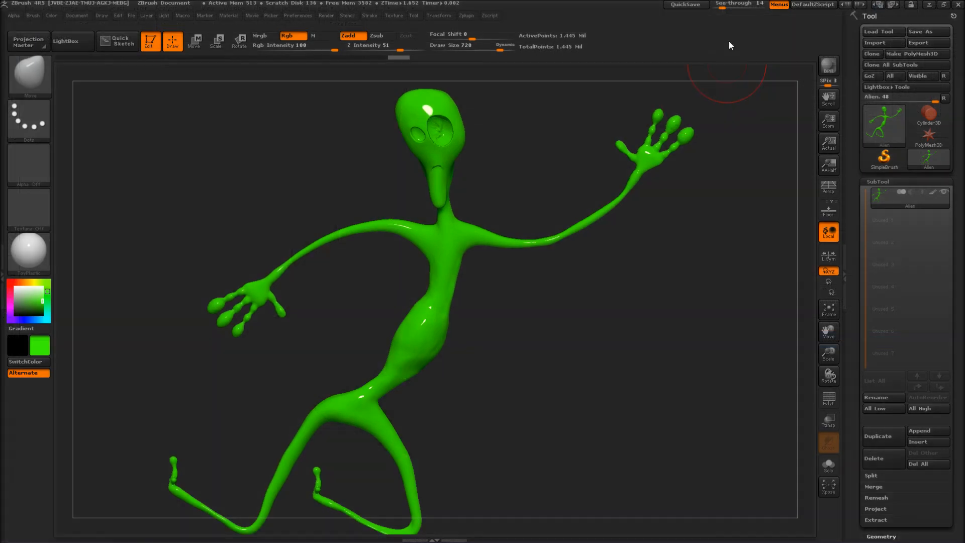
mouse_move(667, 374)
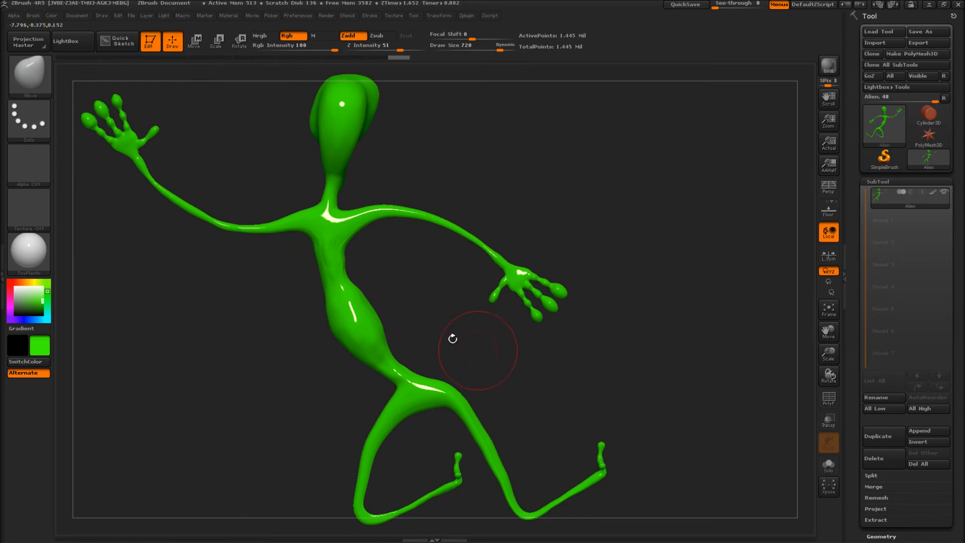
mouse_move(428, 275)
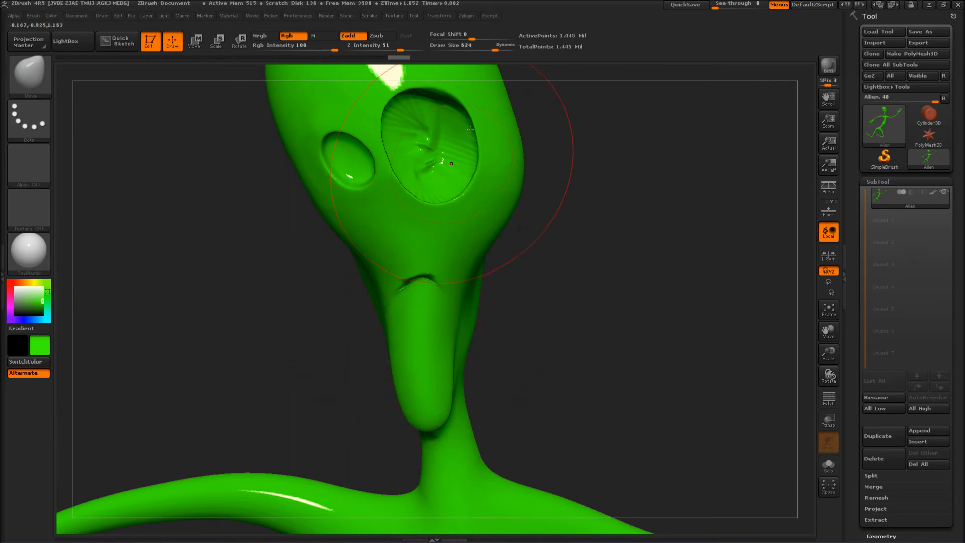
mouse_move(377, 302)
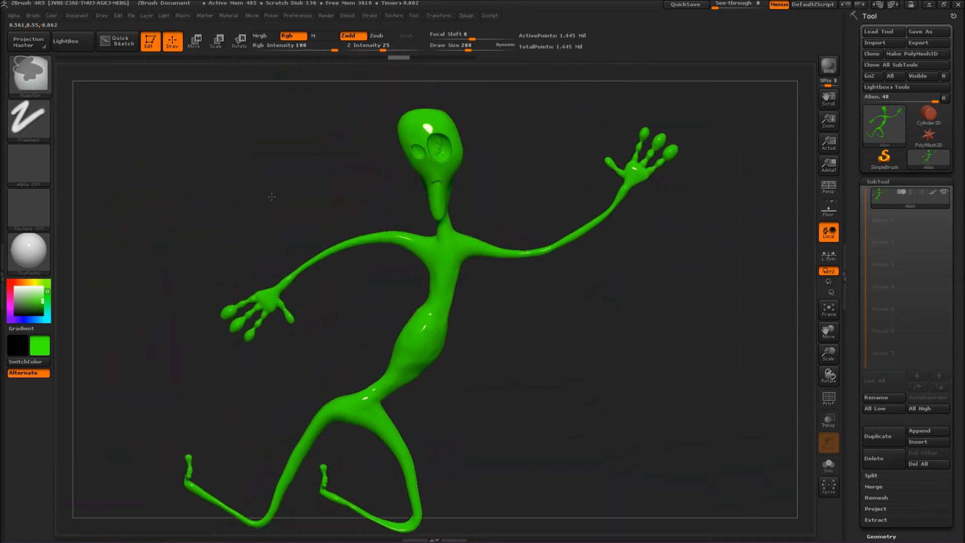
- Set the Move Topological brush to Draw Size 208 and Z Intensity 25
left_click_drag(267, 197, 267, 171)
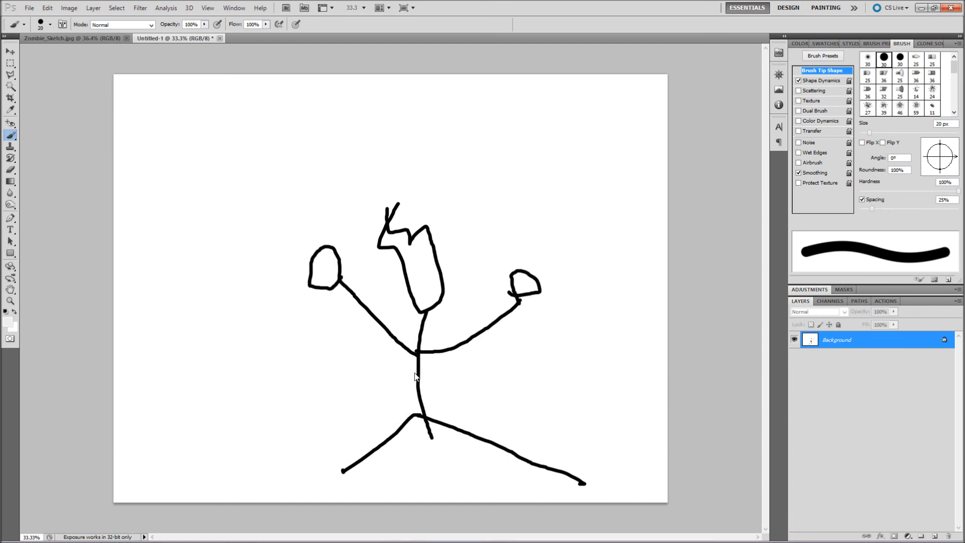
mouse_move(338, 243)
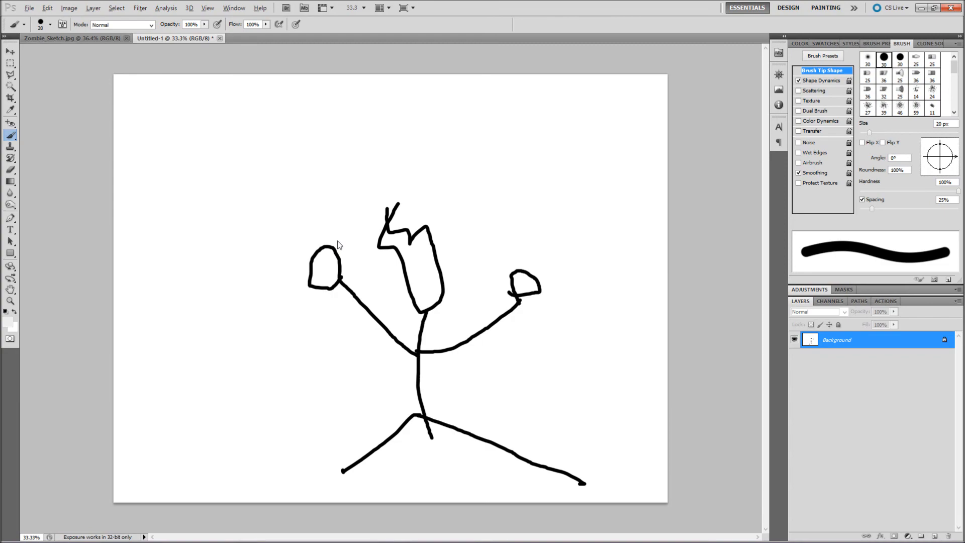